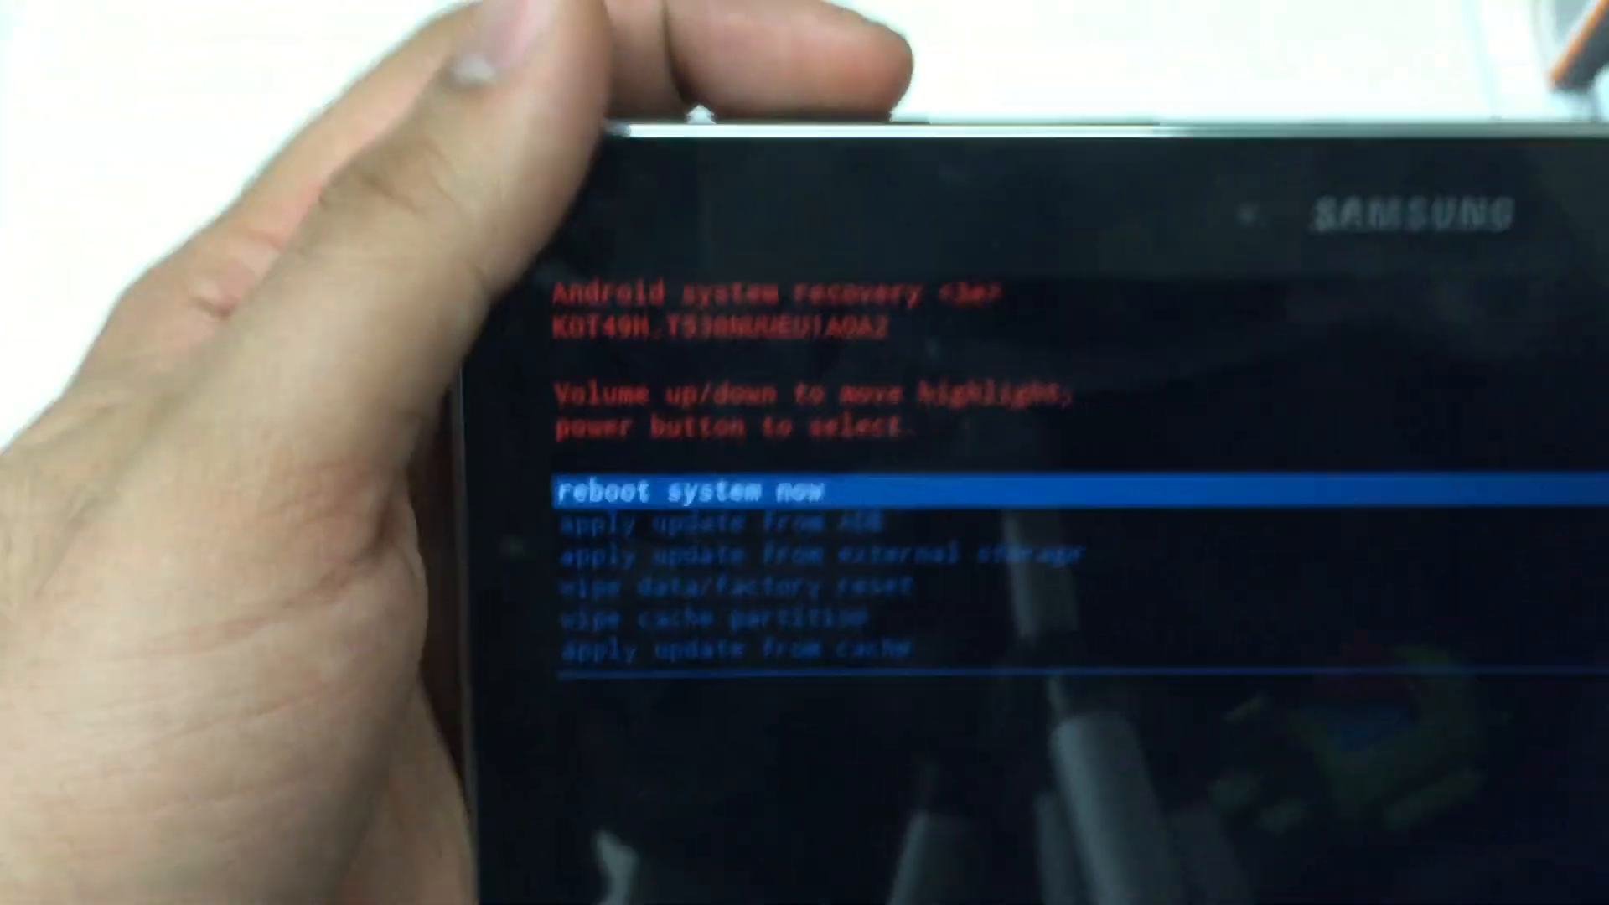
Select 'wipe data/factory reset' in recovery and choose 'Yes -- delete all user data'
{"action": "key", "text": "VolumeDown"}
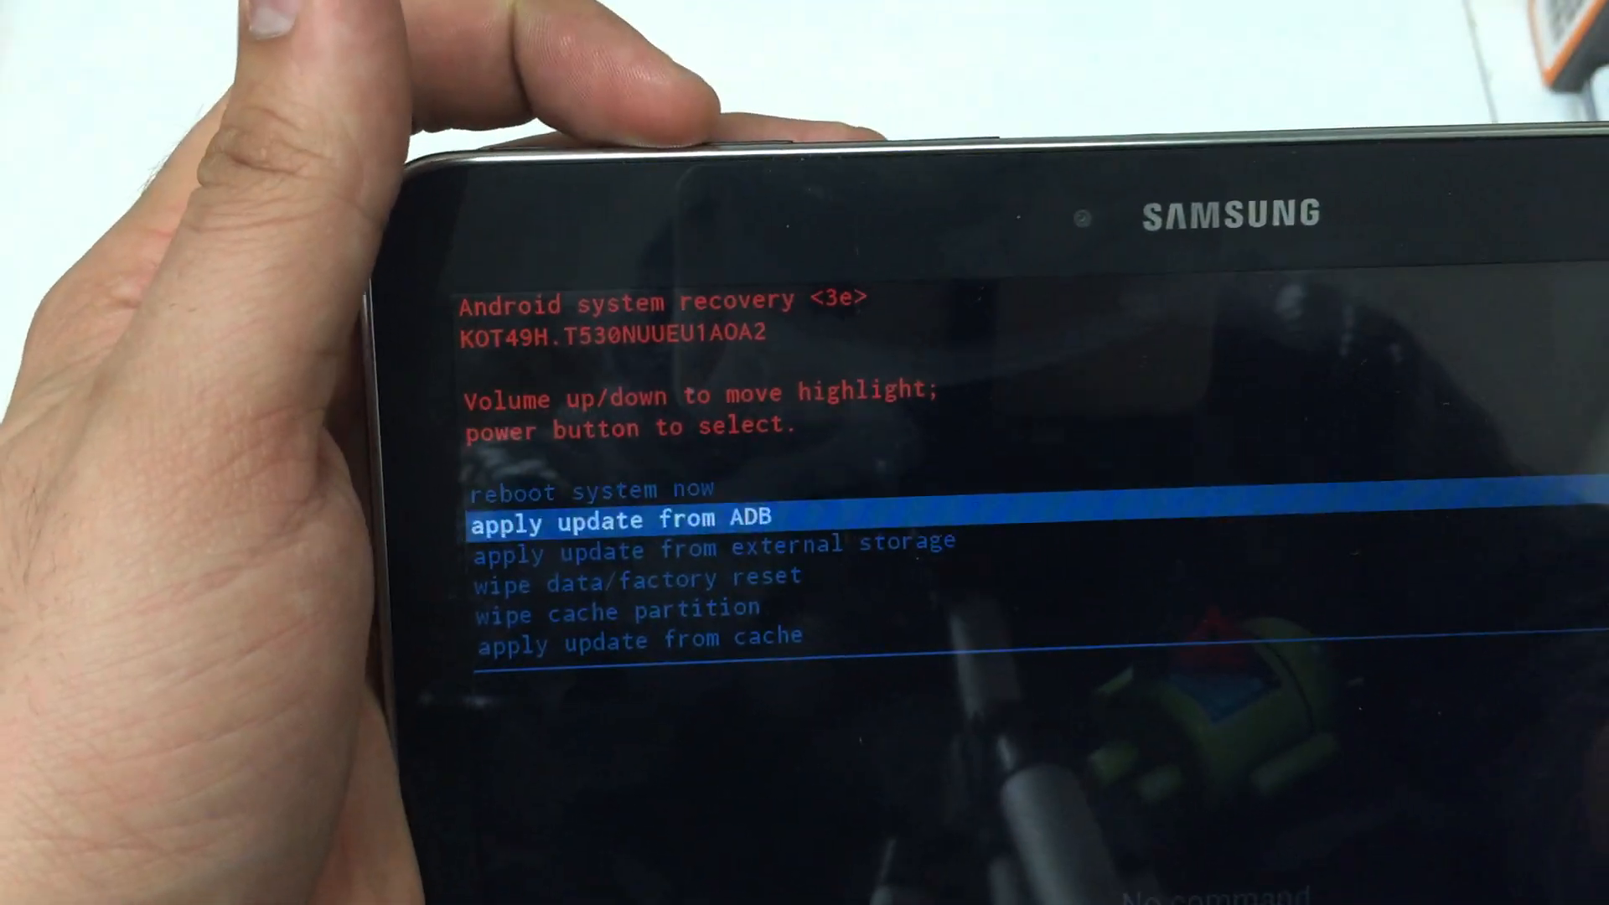
{"action": "key", "text": "volumedown"}
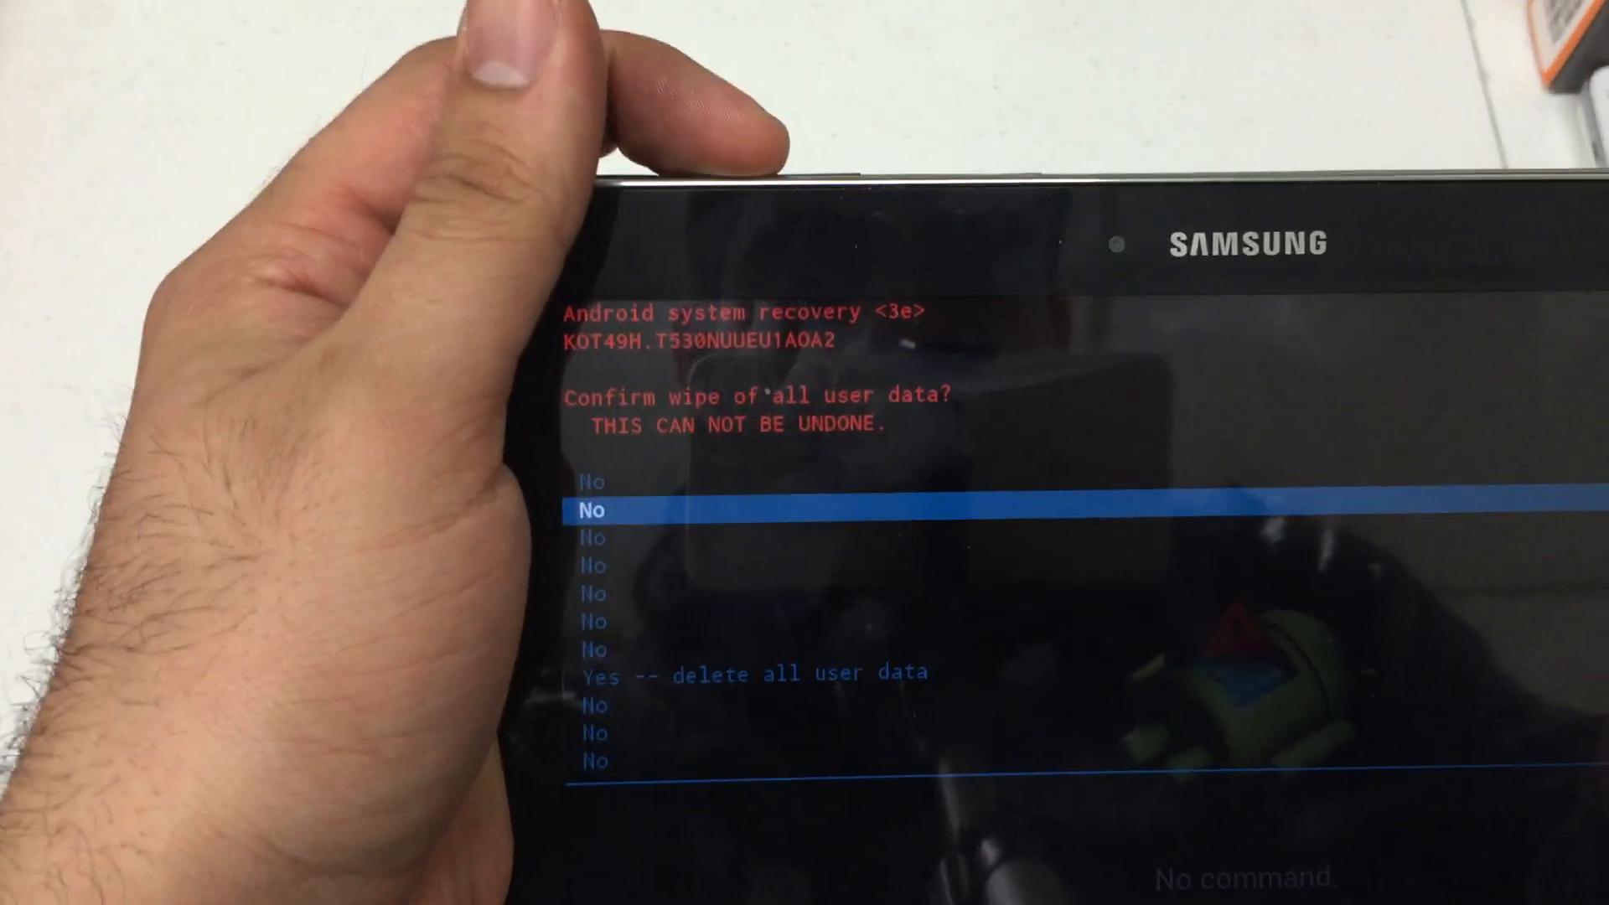
{"action": "key", "text": "down"}
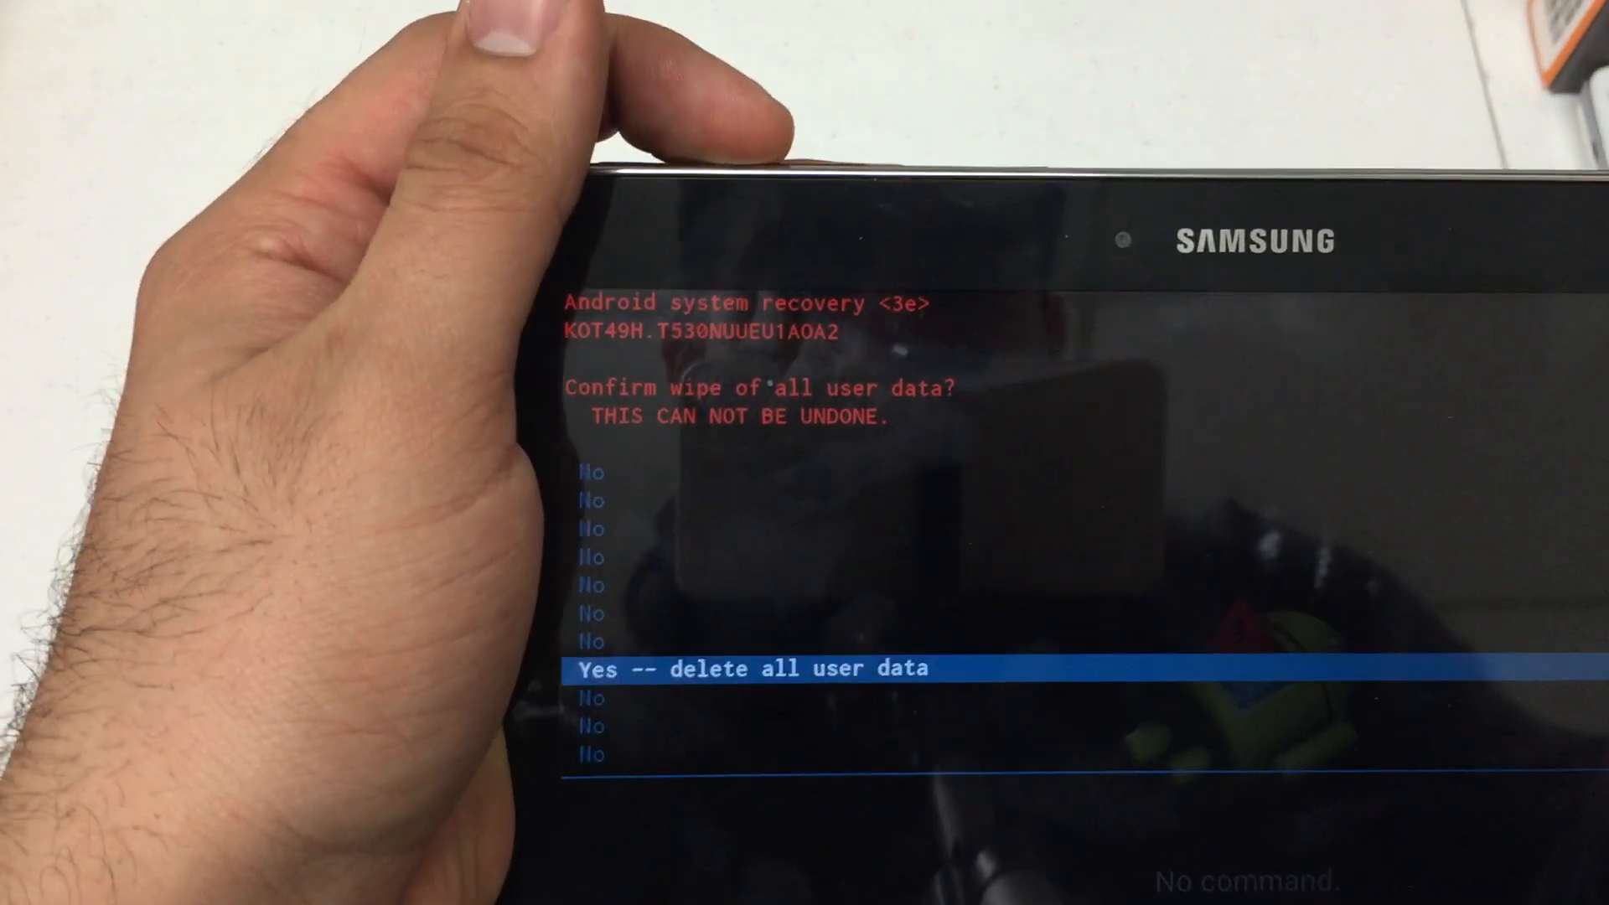